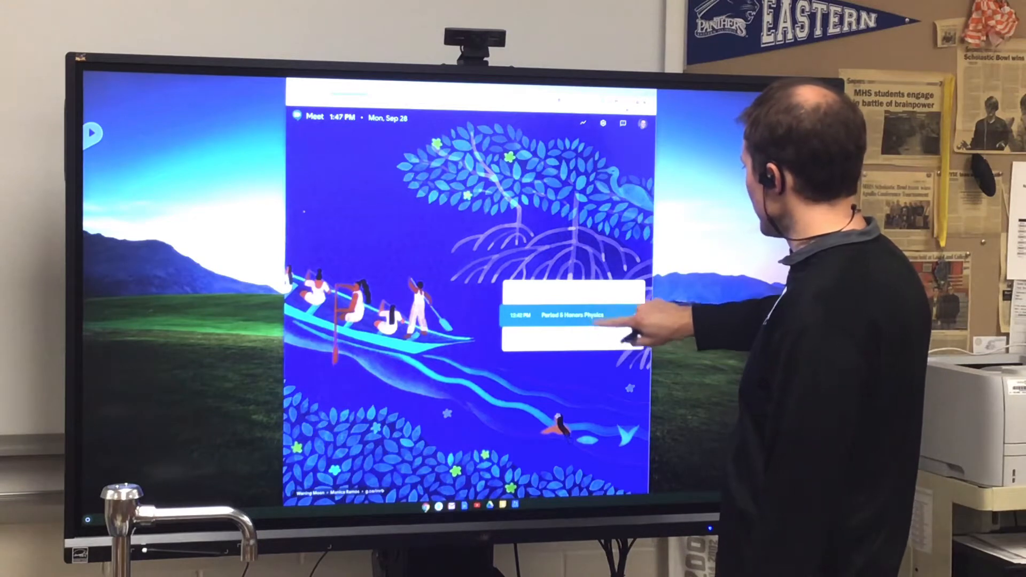
Select the scheduled Period 6 Honors Physics meeting to reach its pre-join camera preview.
click(572, 314)
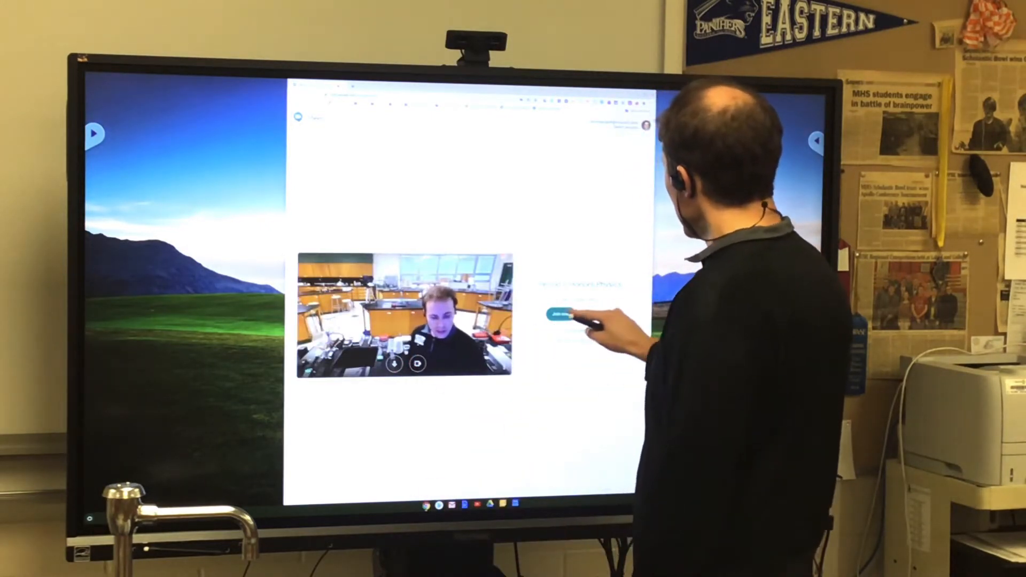
Join the Period 6 Honors Physics call so the meeting is in progress.
click(559, 315)
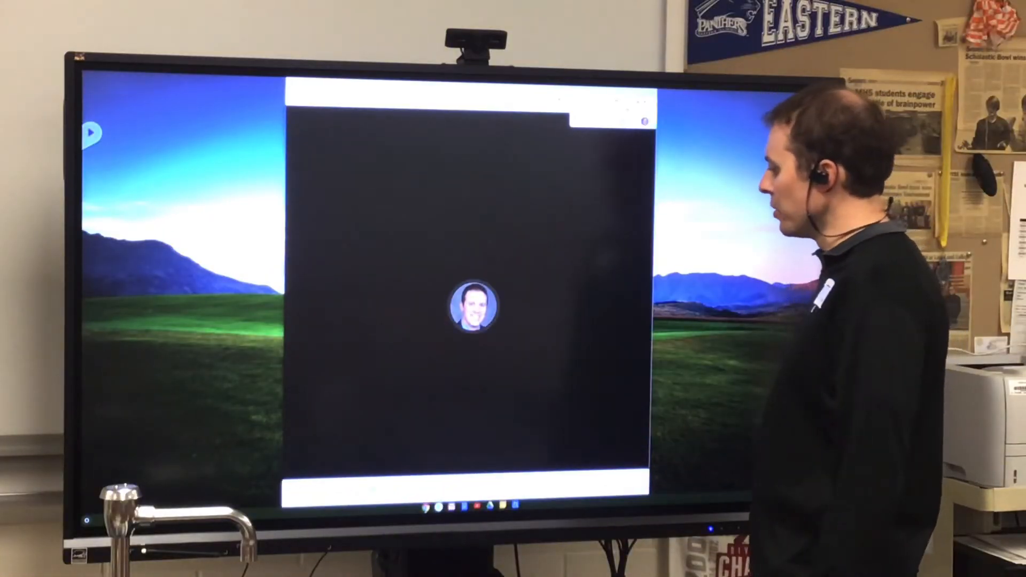